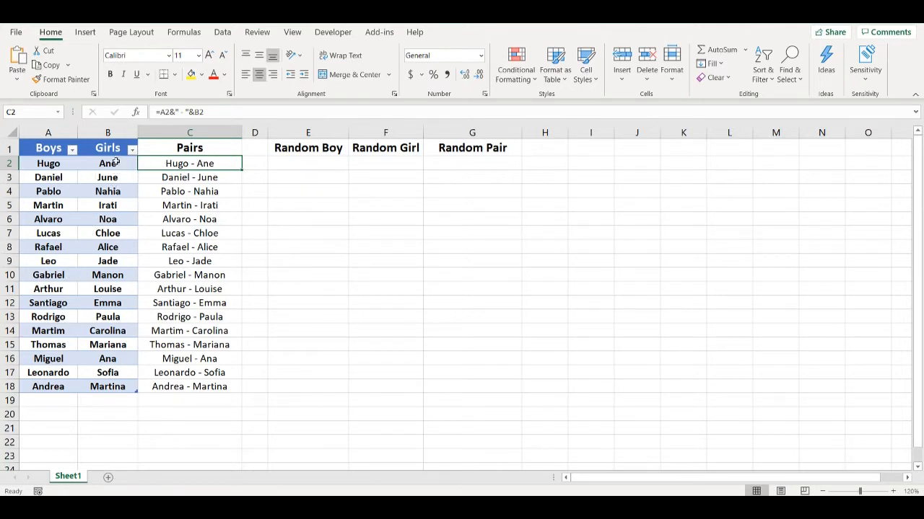
# Enter =RANDARRAY(17) in E2 to spill 17 random decimals under Random Boy.
pyautogui.click(309, 163)
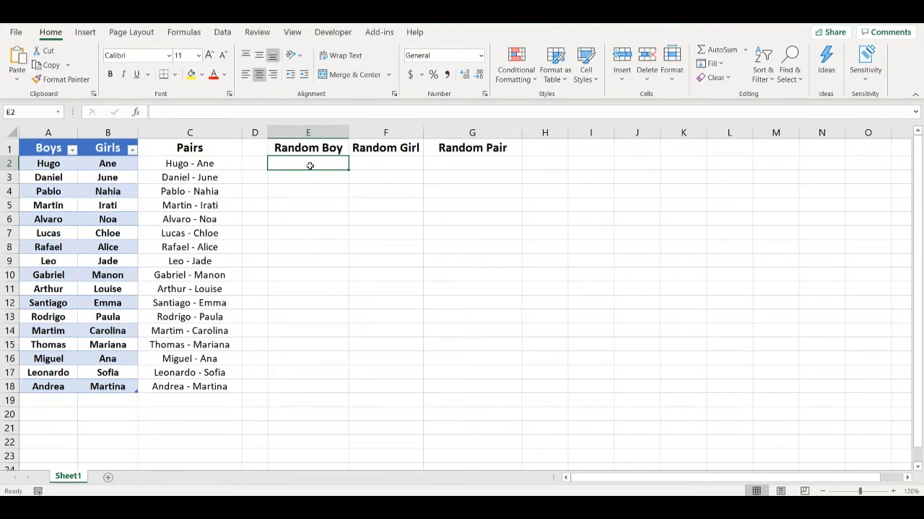
pyautogui.write('=')
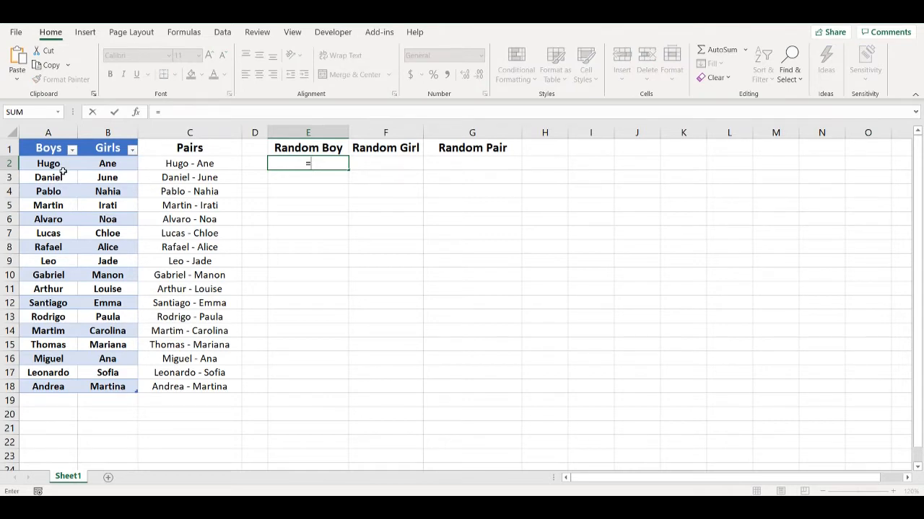
pyautogui.write('rand')
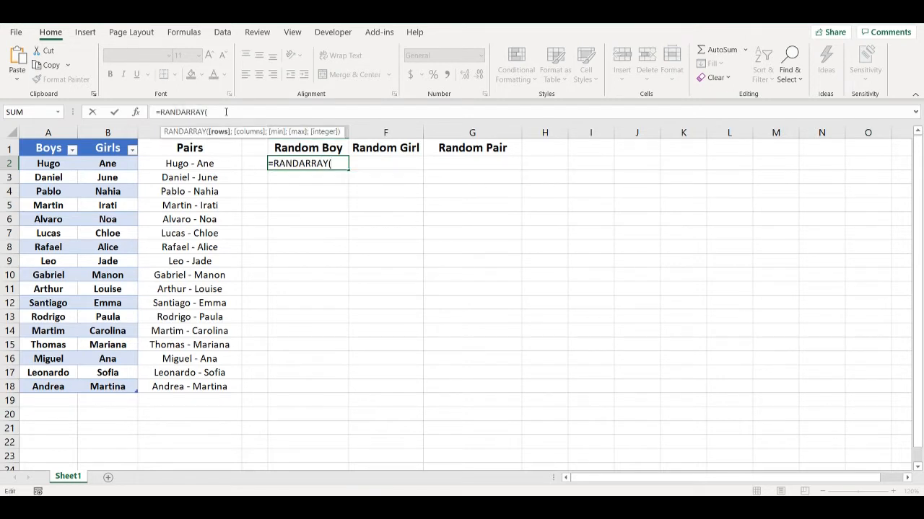
pyautogui.write('5)')
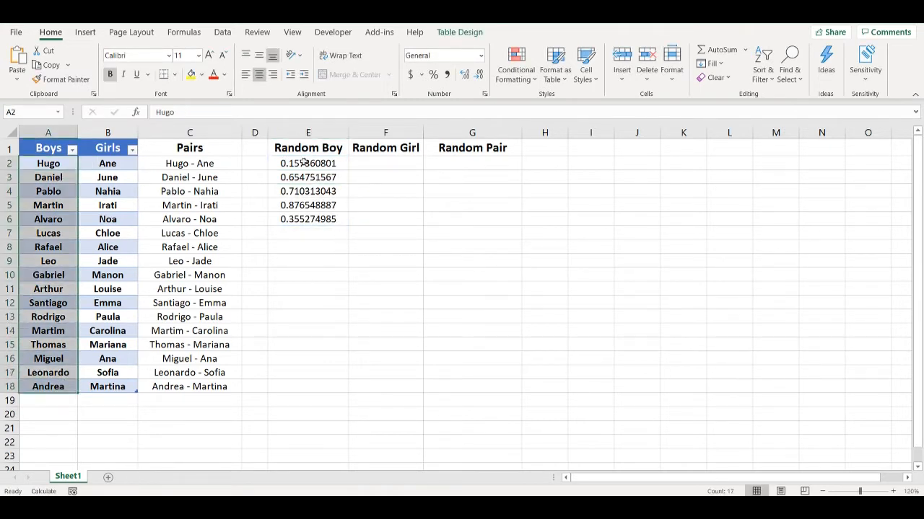
pyautogui.write('=RANDARRAY(17)')
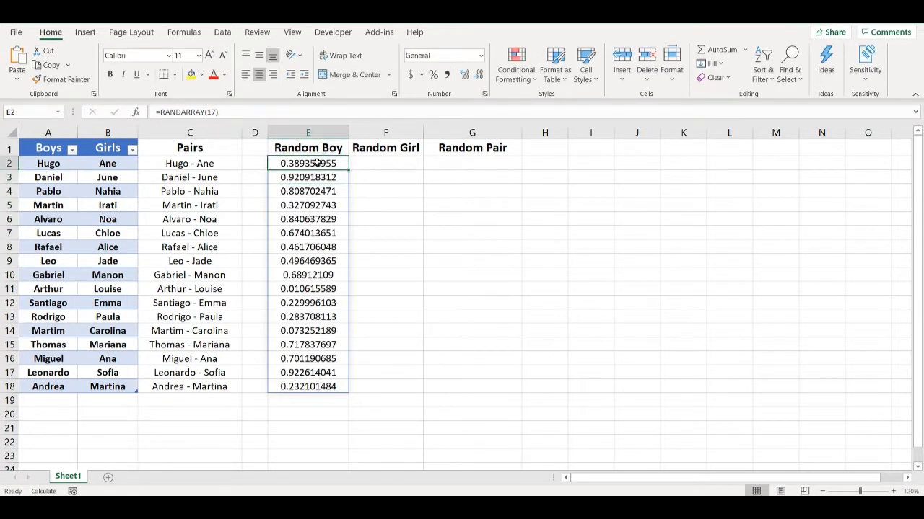
pyautogui.doubleClick(309, 161)
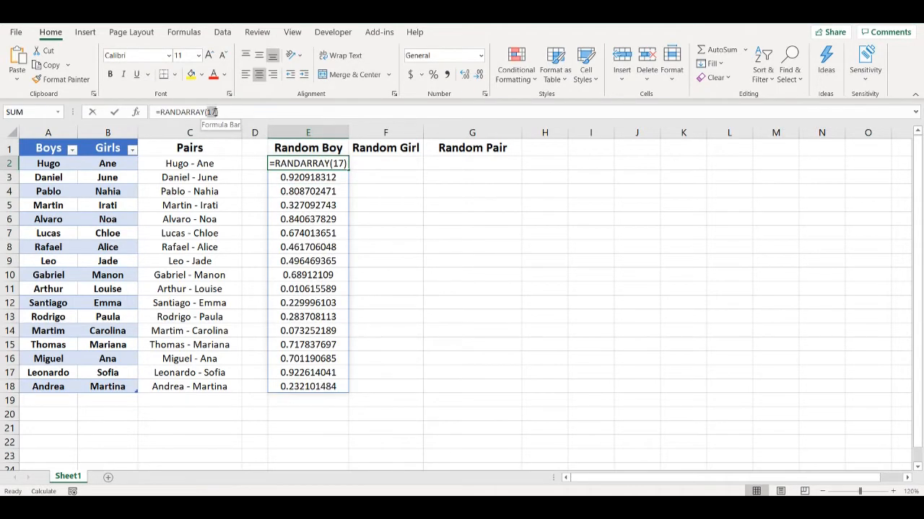
# Replace the fixed 17 with COUNTA(Table1[Boys]) so the random count follows the Boys list.
pyautogui.write('counta(')
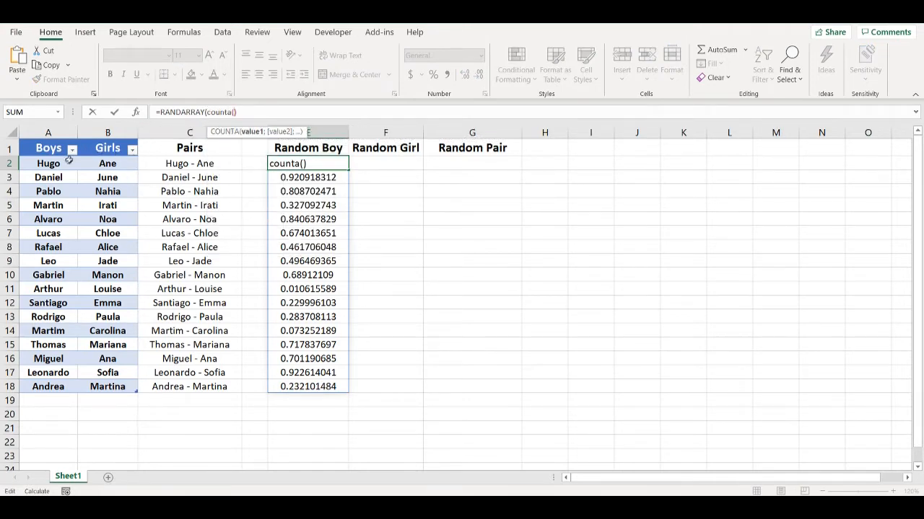
pyautogui.moveTo(49, 163); pyautogui.dragTo(49, 386)
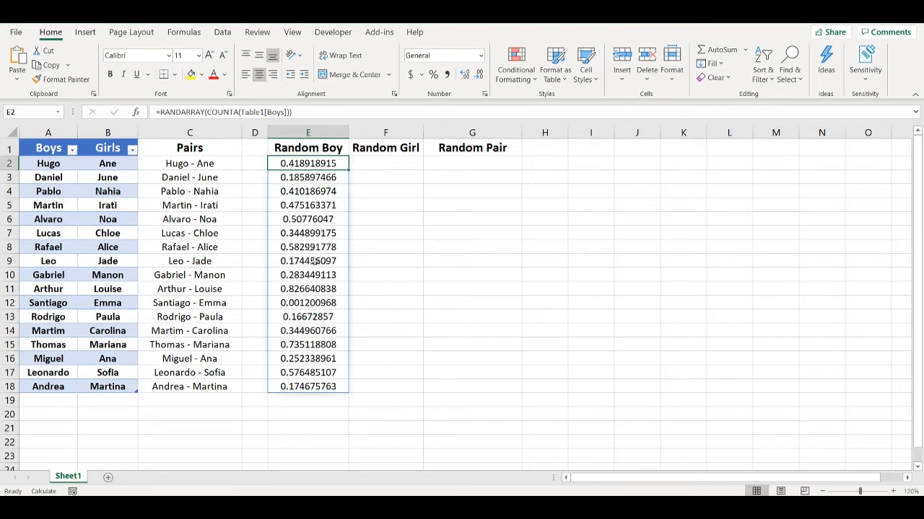
pyautogui.moveTo(162, 112)
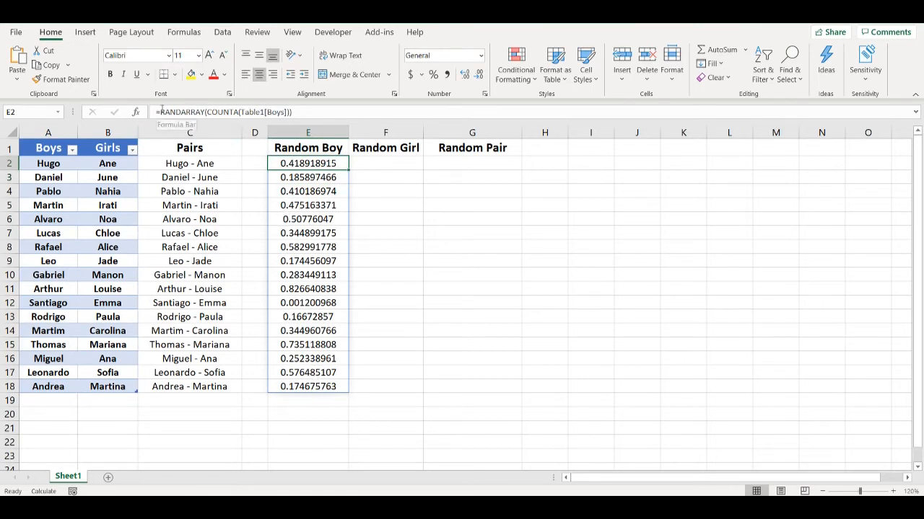
pyautogui.write('s')
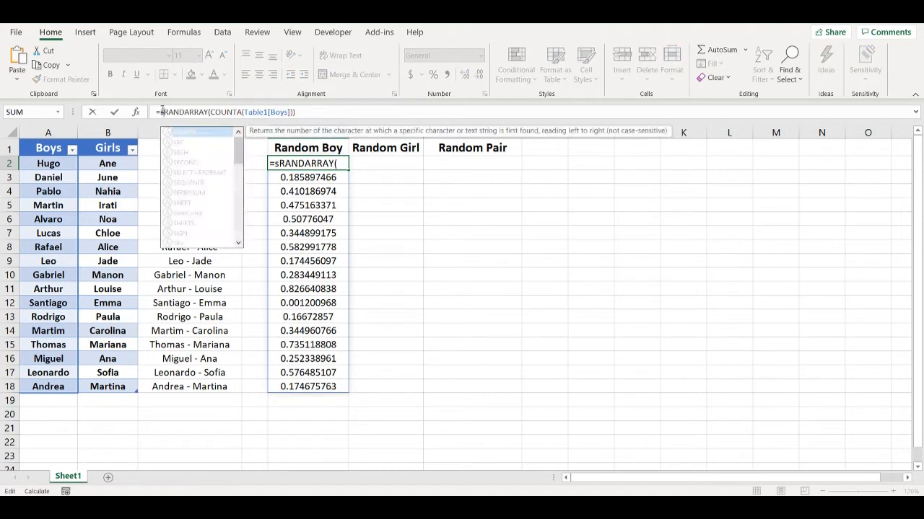
# Wrap E2 in SORTBY(Table1[Boys], ...) to list the boys' names in random order.
pyautogui.write('oys];')
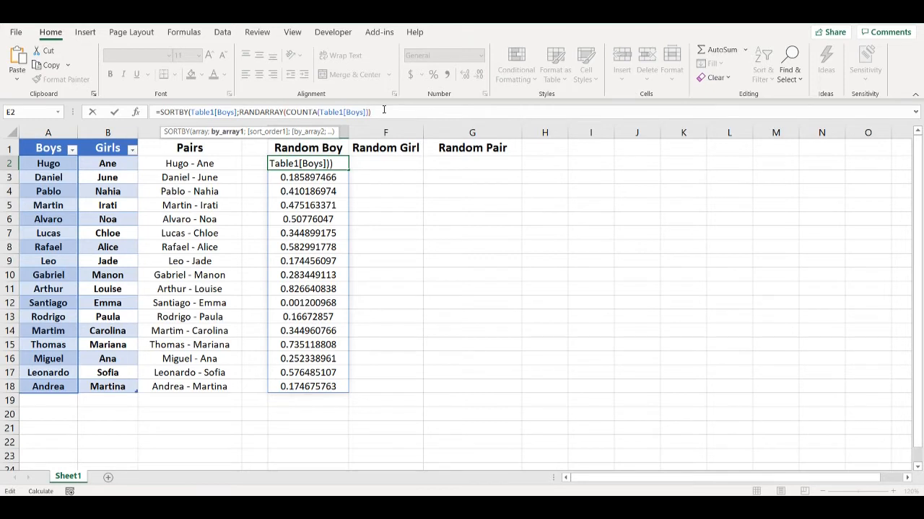
pyautogui.press('Enter')
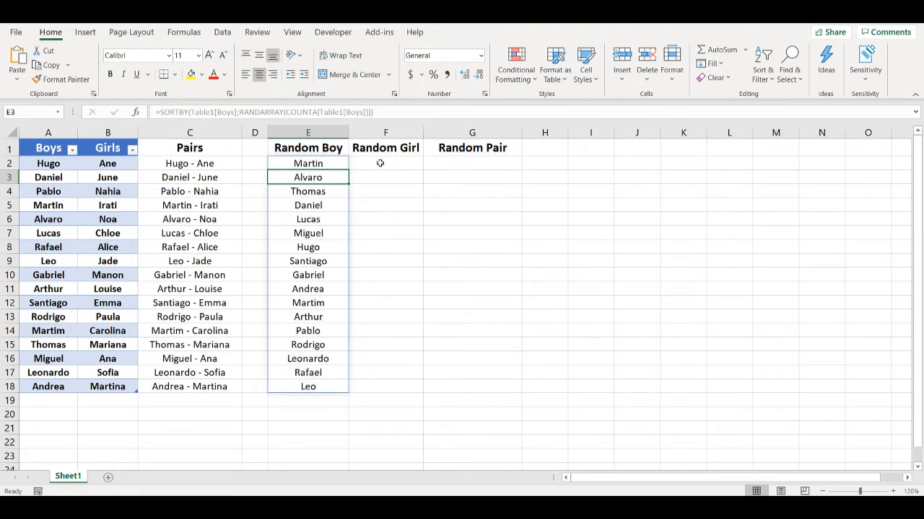
pyautogui.click(385, 163)
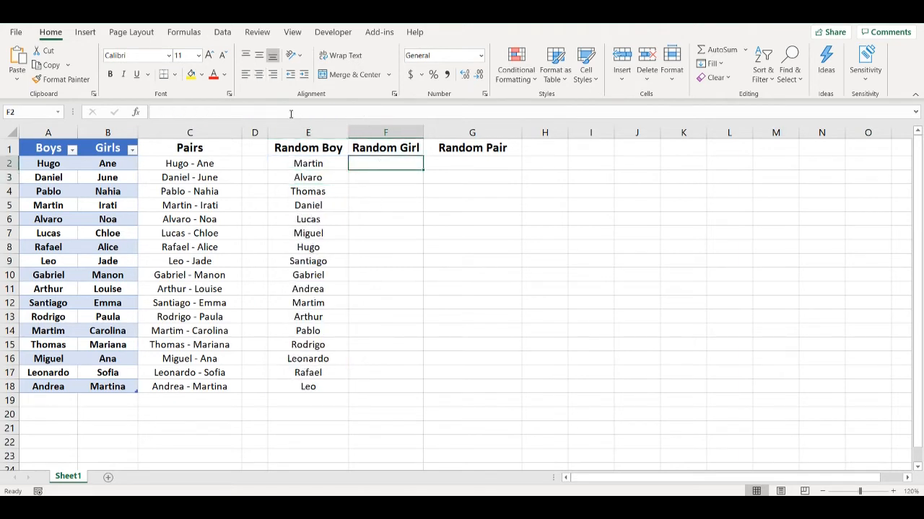
# Enter =RANDARRAY(COUNTA(Table1[Girls])) in F2 for one random number per girl.
pyautogui.write('=r')
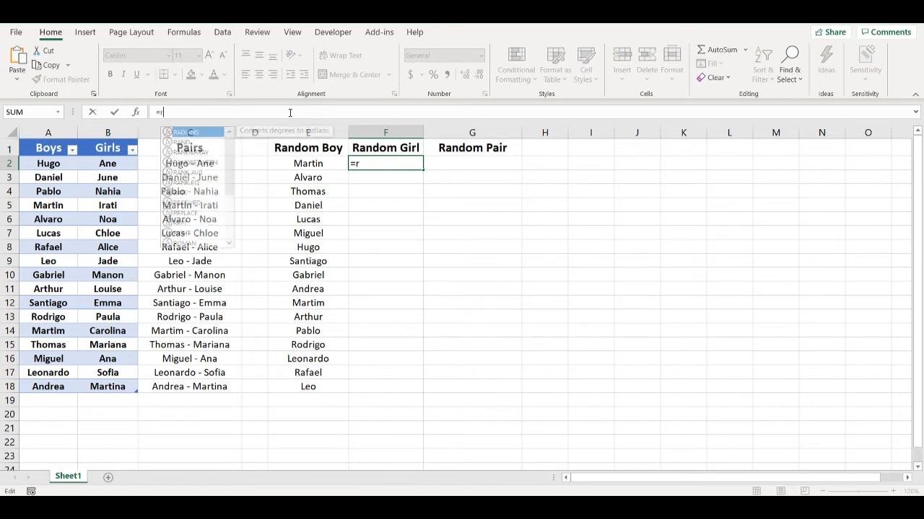
pyautogui.write('ANDARRAY(')
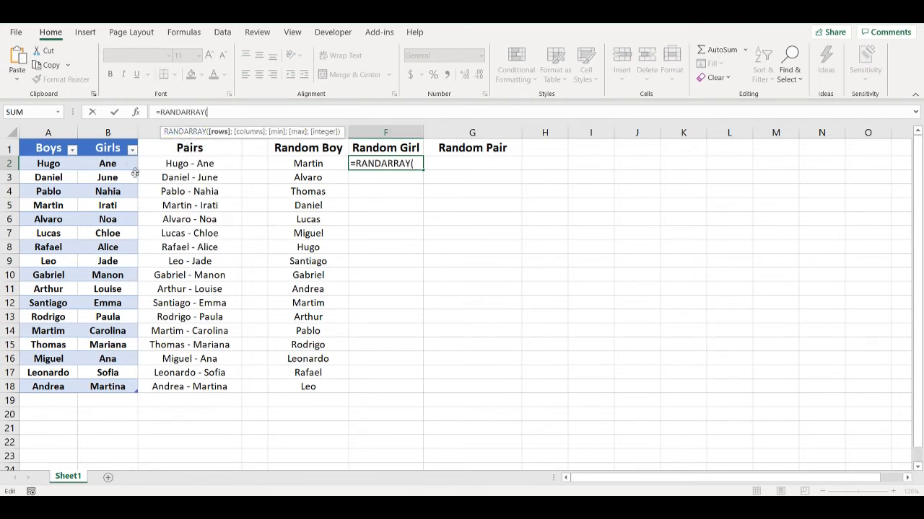
pyautogui.write('counta(Table1[Girls')
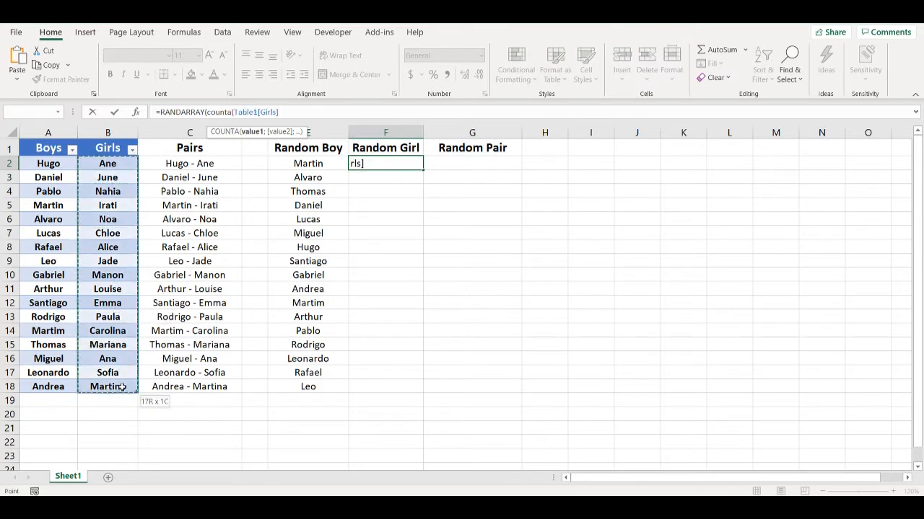
pyautogui.write('))')
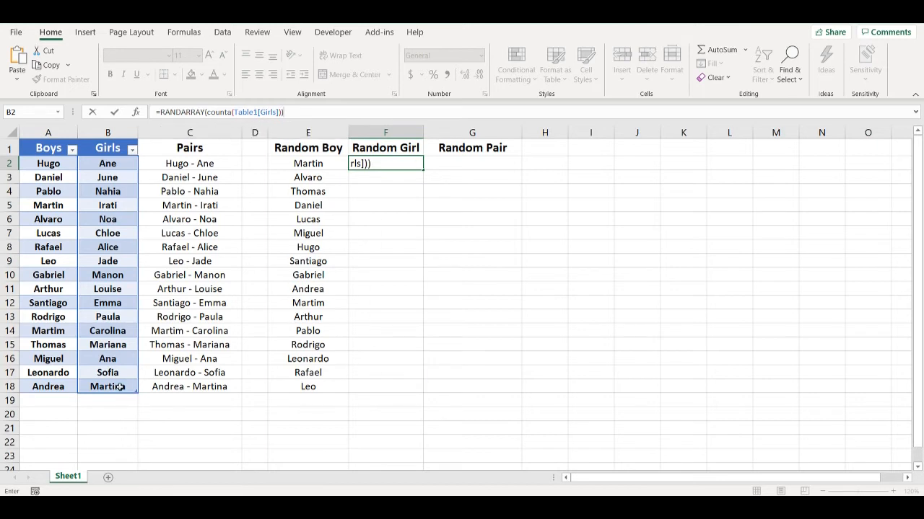
pyautogui.press('enter')
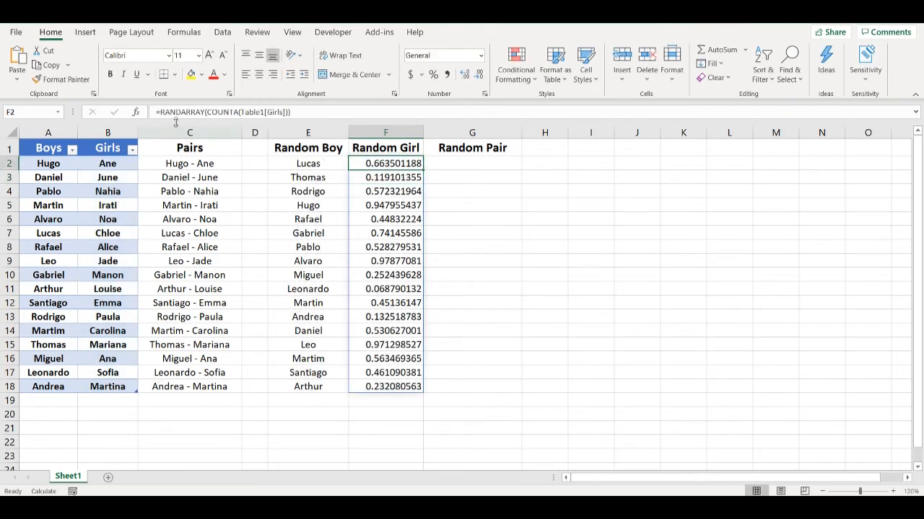
# Wrap F2 in SORTBY(Table1[Girls], ...) so Random Girl shuffles the girls' names.
pyautogui.write('sortby(Table1[Girls];')
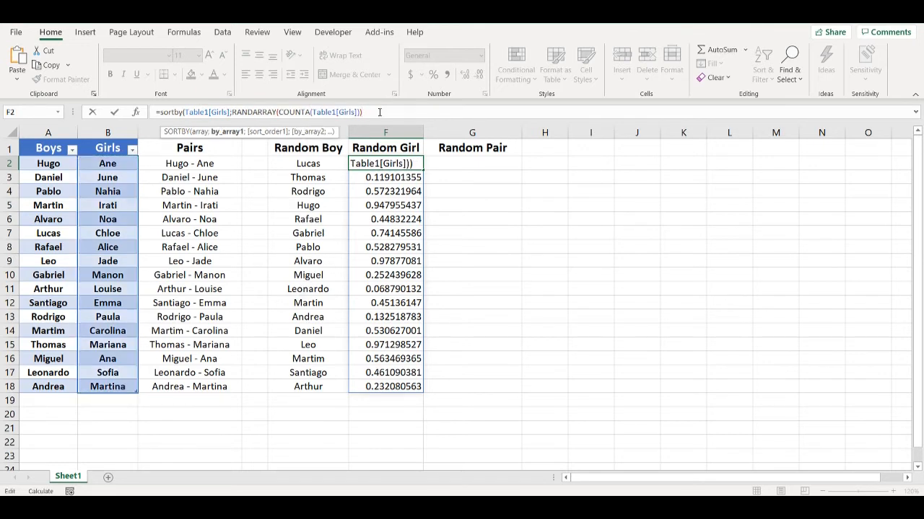
pyautogui.press('Enter')
pyautogui.write('=E2&" - "&F2')
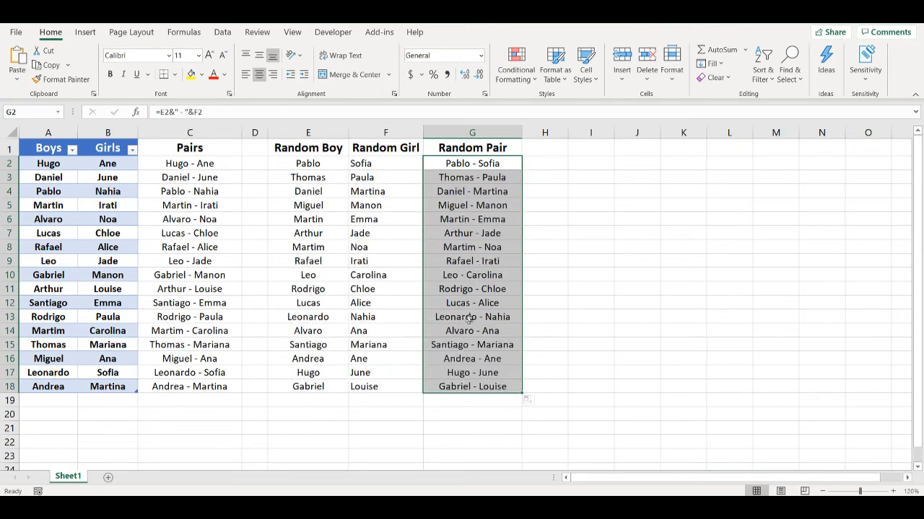
# Trigger a recalculation to reshuffle both name lists into new random pairs.
pyautogui.click(472, 317)
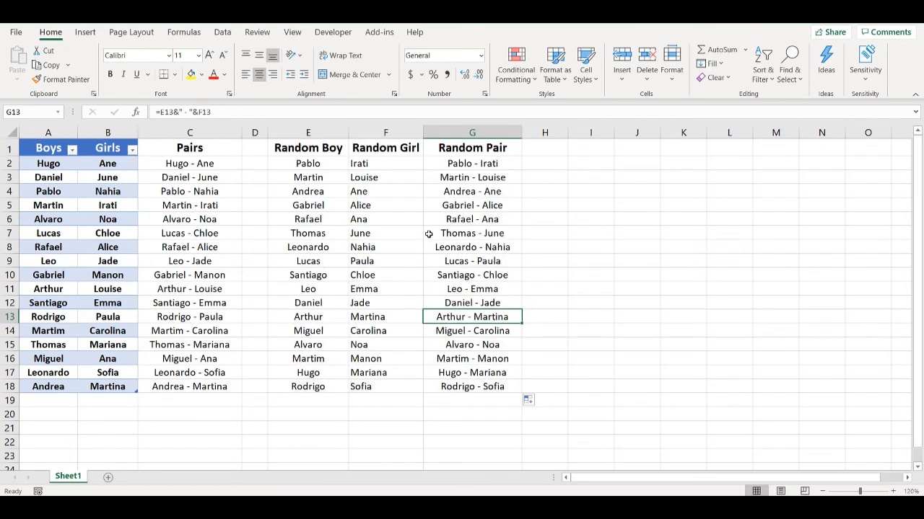
pyautogui.moveTo(56, 404)
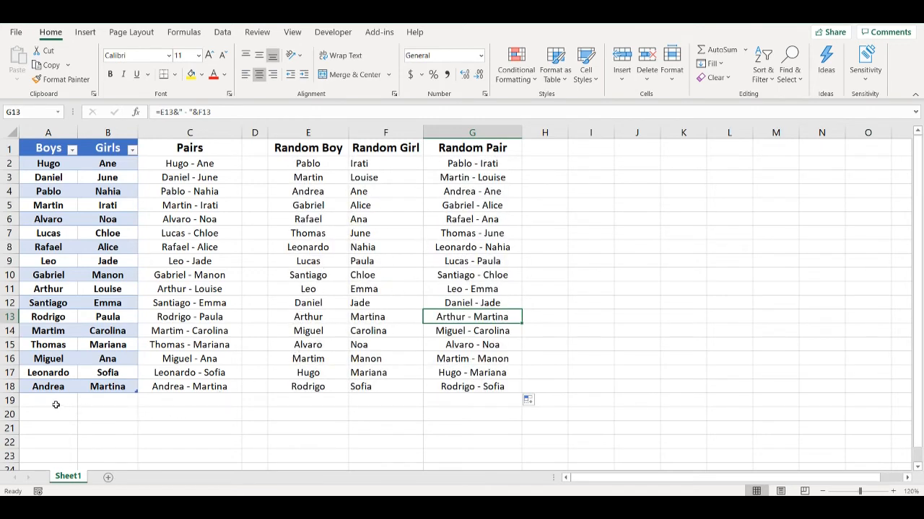
pyautogui.click(50, 402)
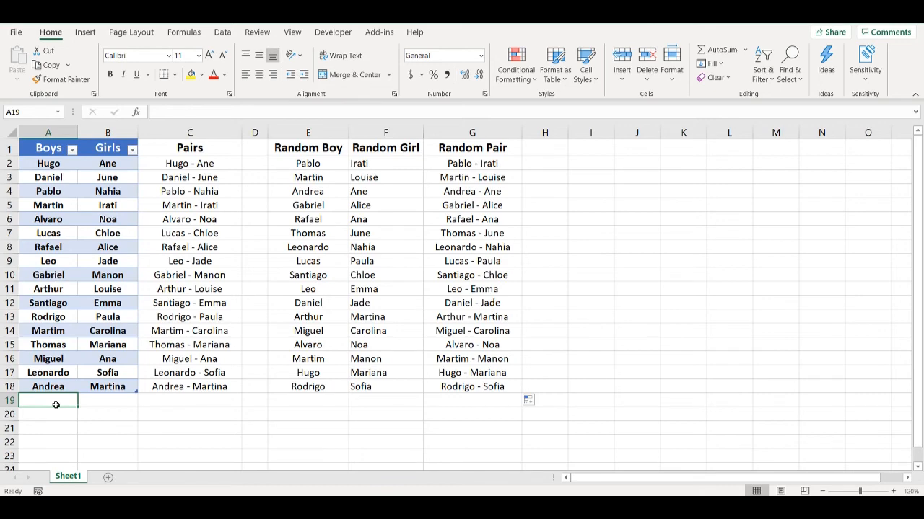
# Add Alfredo under Boys and Maria under Girls, extending the random lists and pairs to 18 rows.
pyautogui.write('Alfredo')
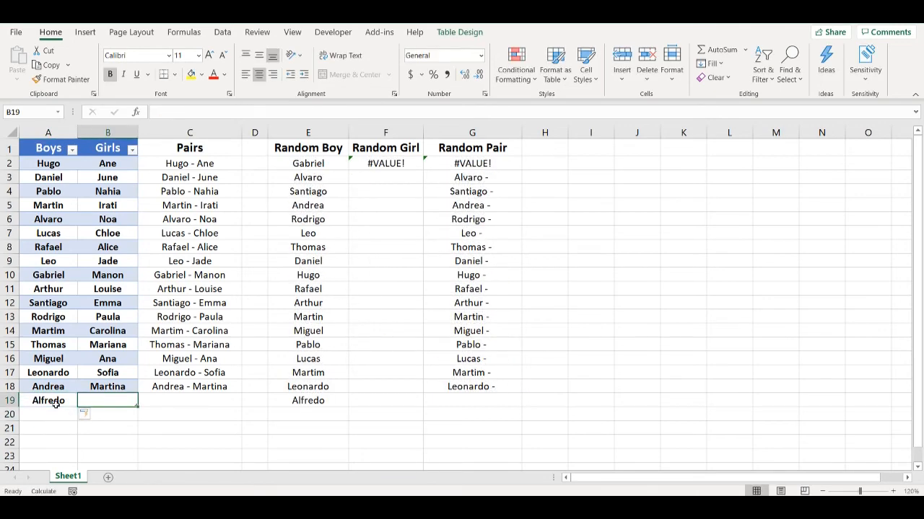
pyautogui.write('Mariana')
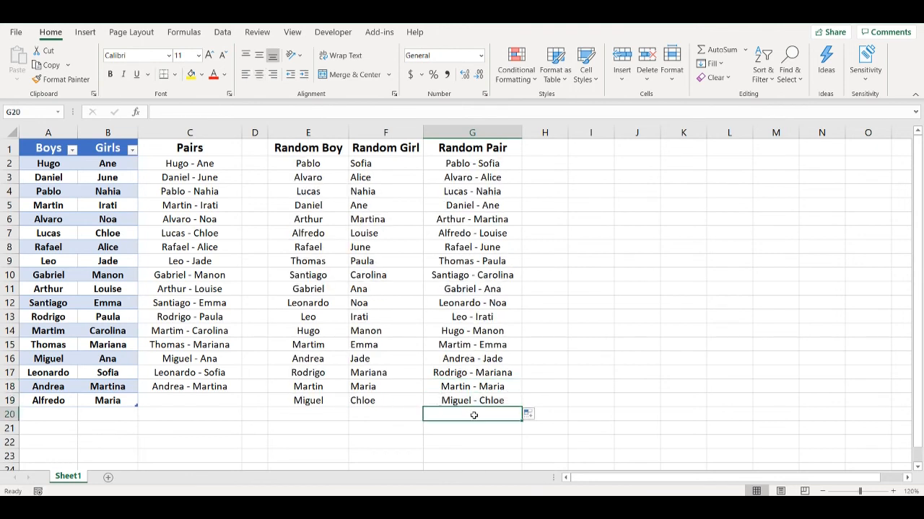
pyautogui.click(590, 401)
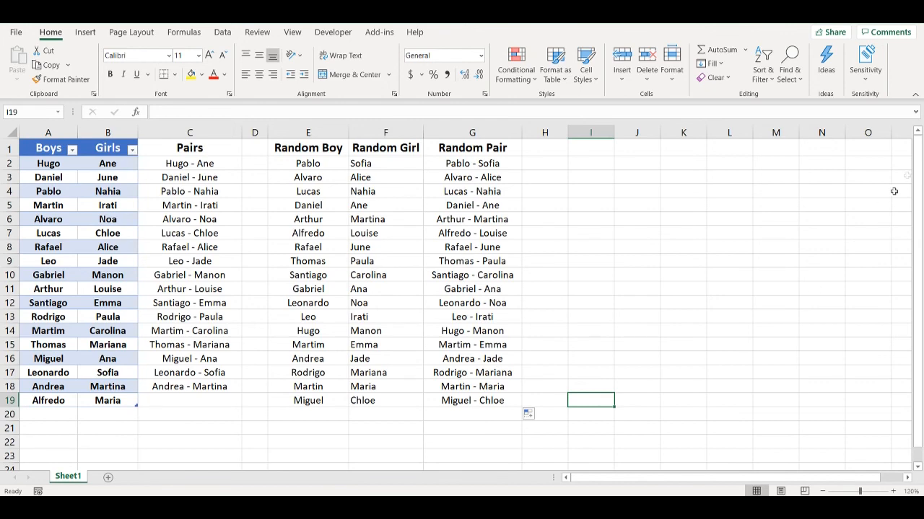
pyautogui.moveTo(895, 191)
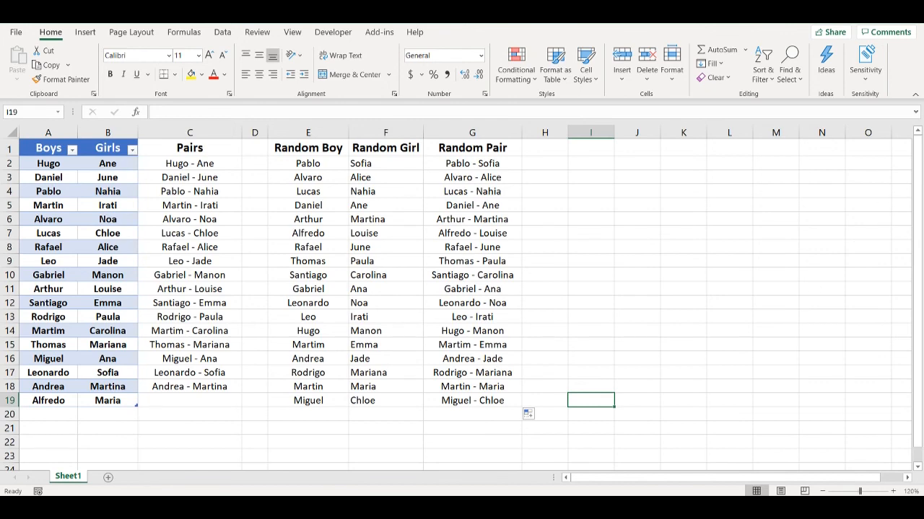